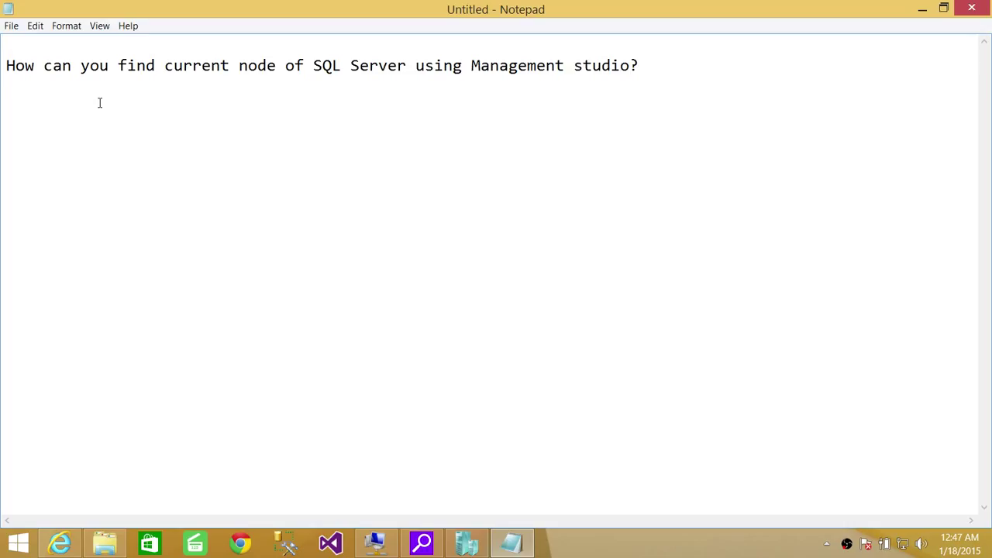
# Add the line select serverproperty('ComputerNamePhysicalNetBIOS') beneath the question in Notepad.
pyautogui.write("select serverproperty('ComputerNamePhysicalNetBIOS')")
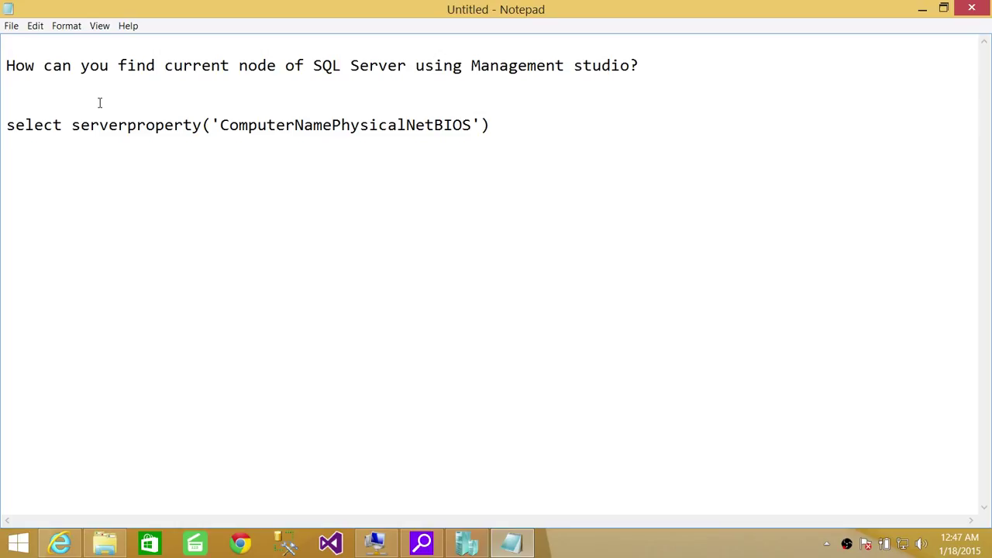
pyautogui.click(488, 124)
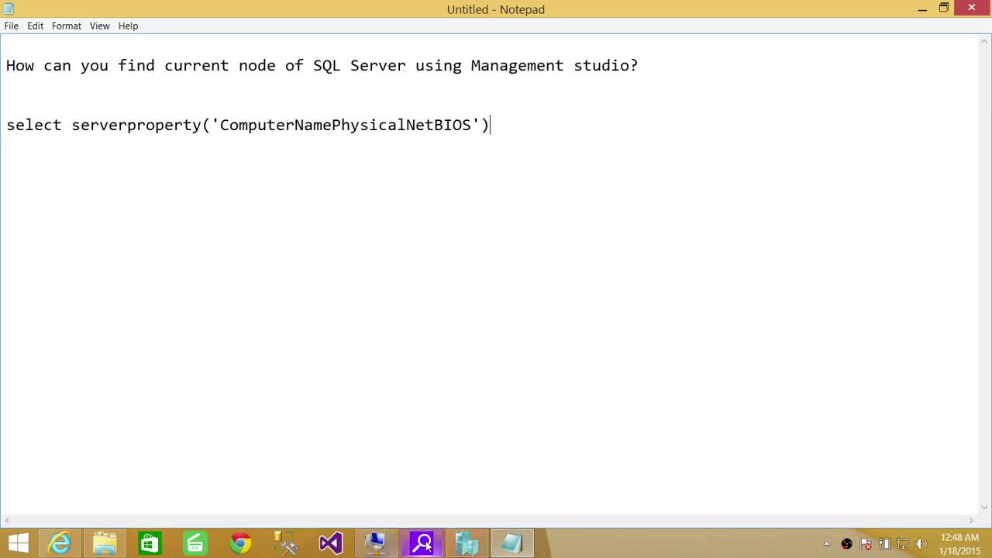
pyautogui.moveTo(375, 543)
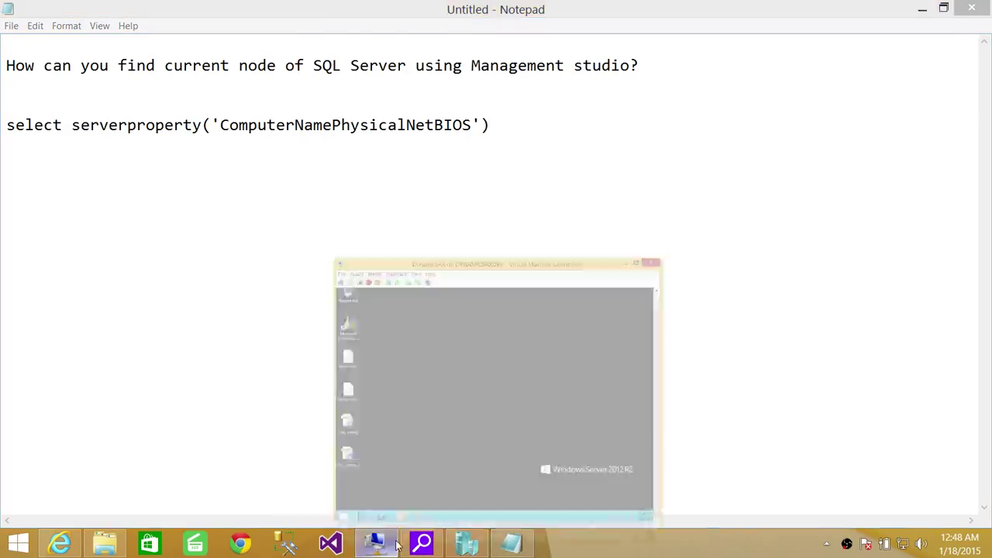
# Switch into the VM's SSMS and start a new query on DYNAMICSAX\SQLAXPROD.
pyautogui.click(375, 542)
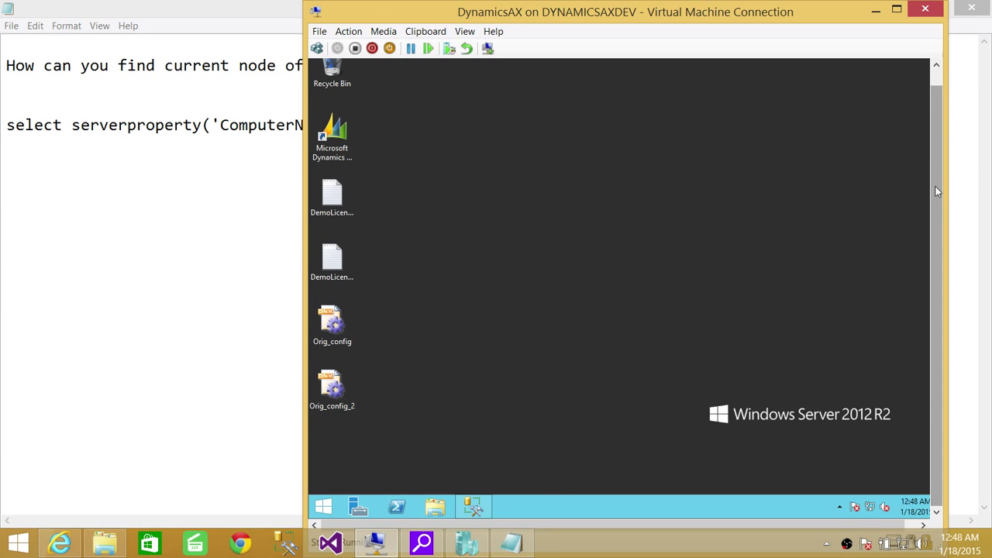
pyautogui.click(474, 507)
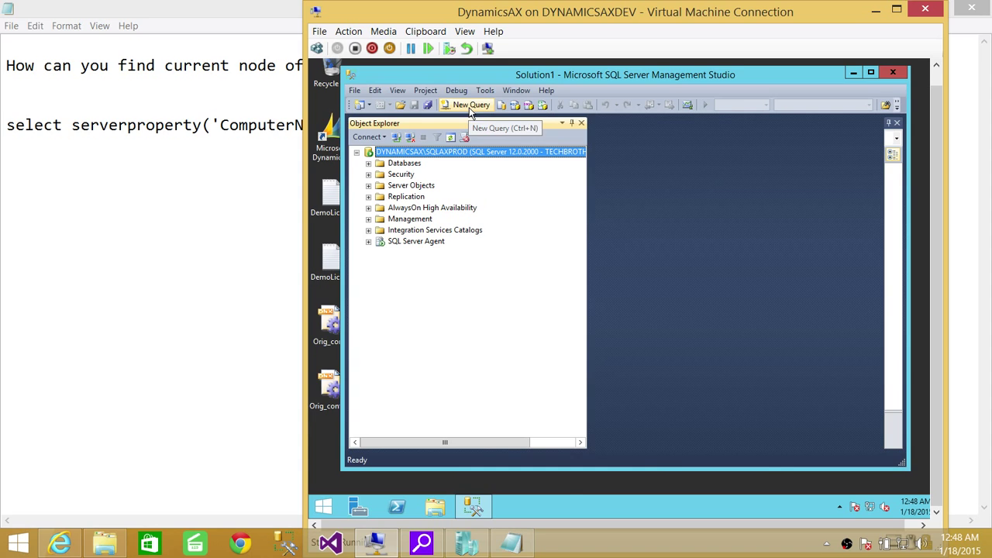
pyautogui.click(469, 104)
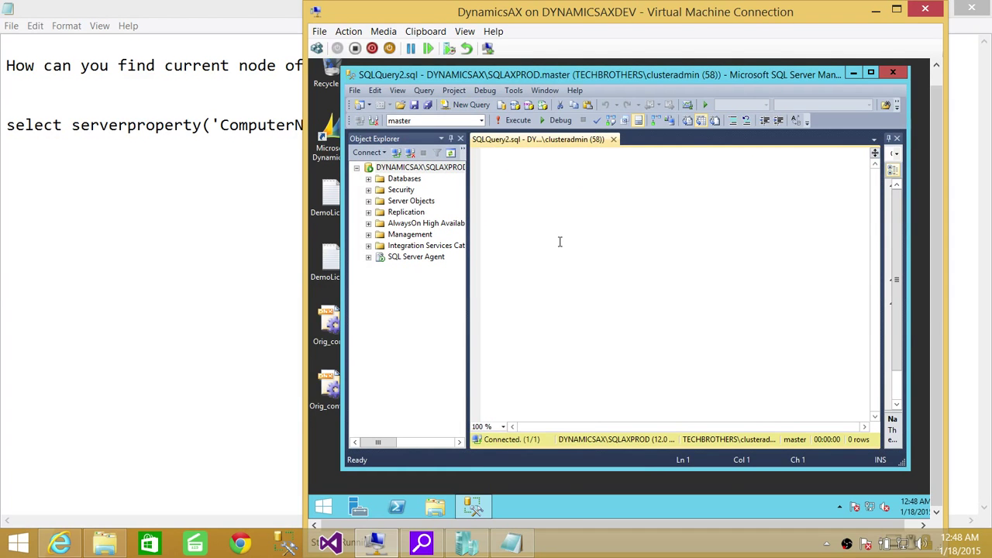
# Run select serverproperty('ComputerNamePhysicalNETBIOS'), returning the node name DYNAMICSAX.
pyautogui.write("select serverproperty('ComputerNamePhysicalNETBIOS')")
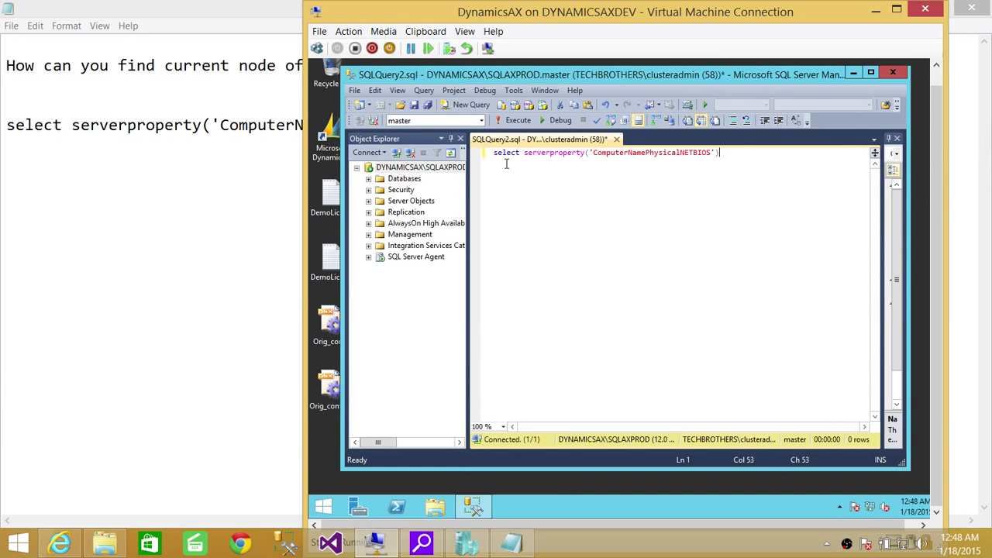
pyautogui.moveTo(618, 180)
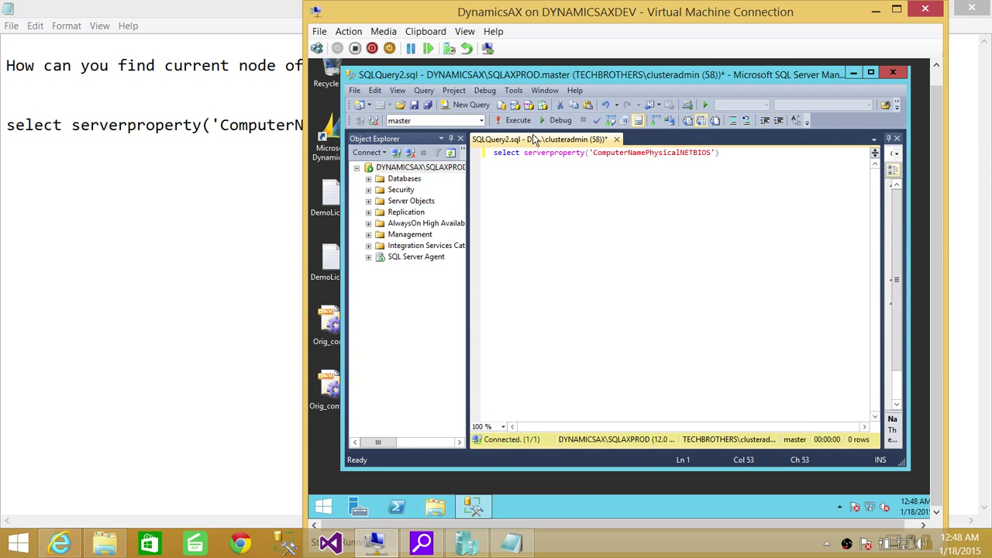
pyautogui.click(518, 121)
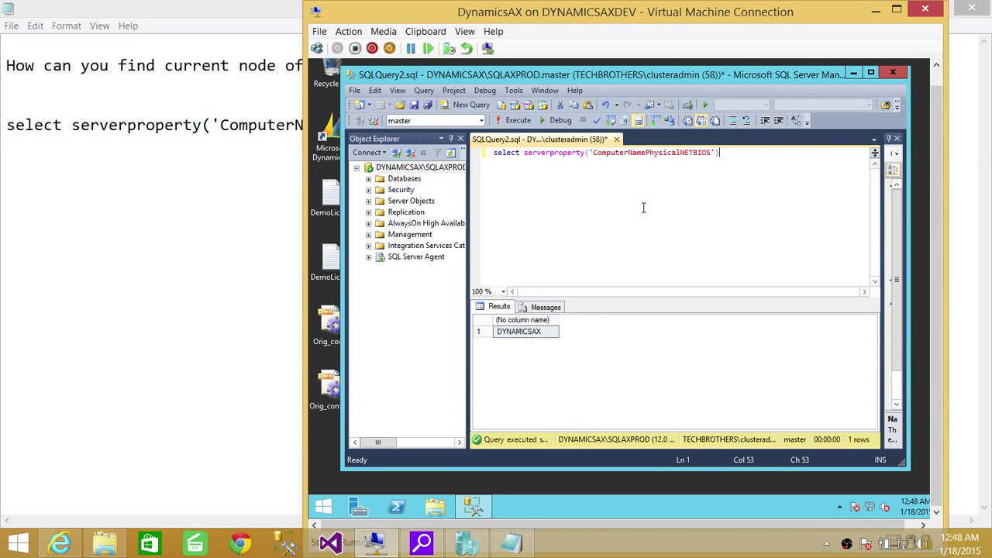
pyautogui.moveTo(499, 174)
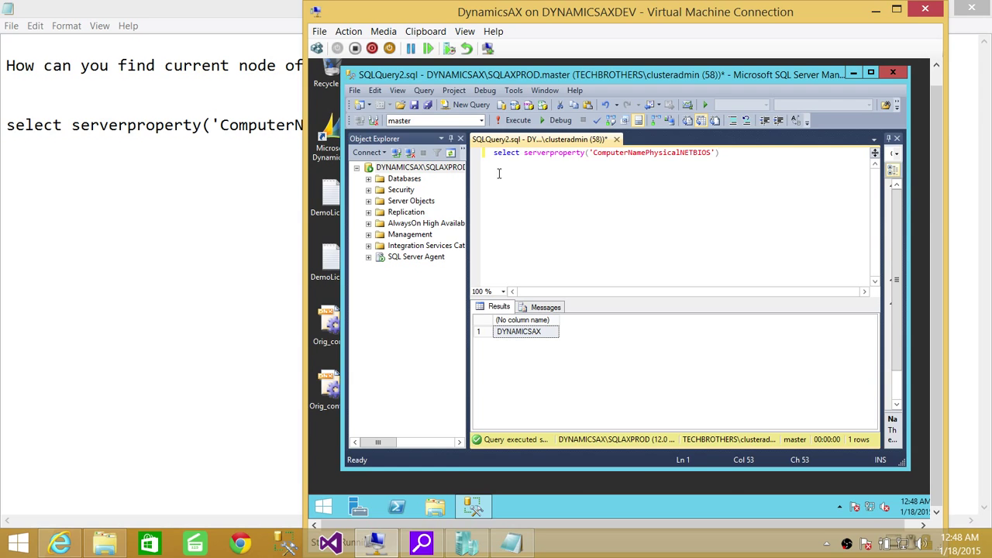
pyautogui.moveTo(541, 186)
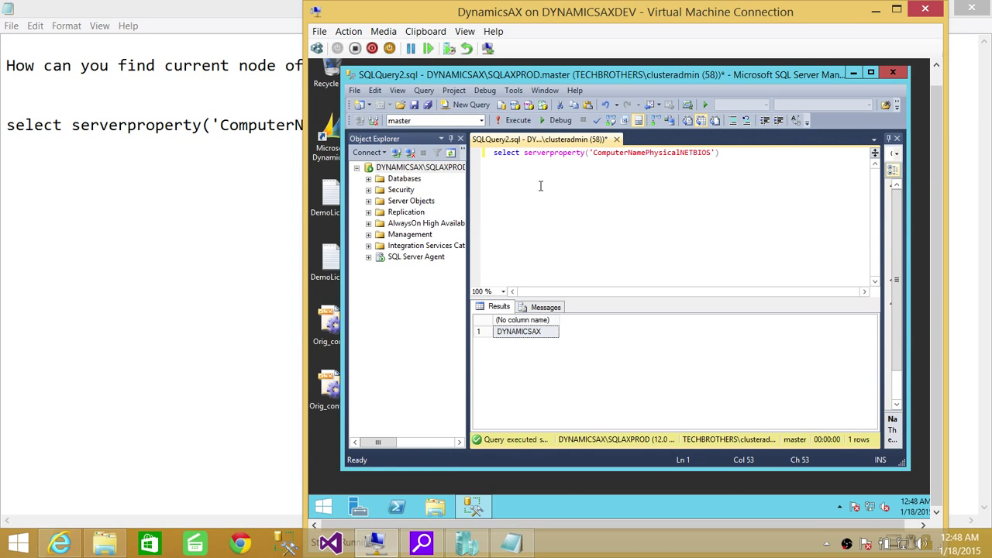